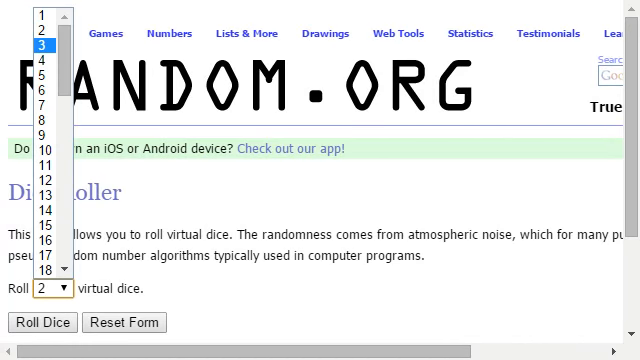
- Pick 3 from the virtual dice dropdown and roll the three dice
click(40, 45)
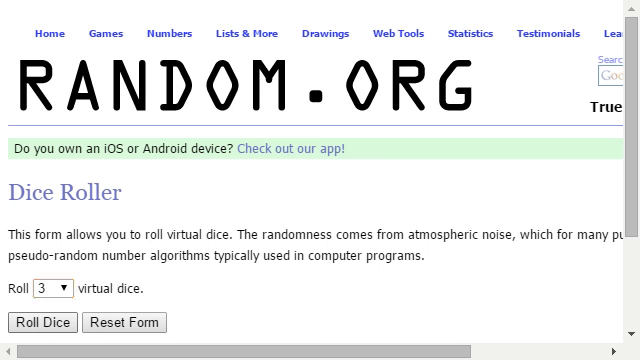
click(40, 322)
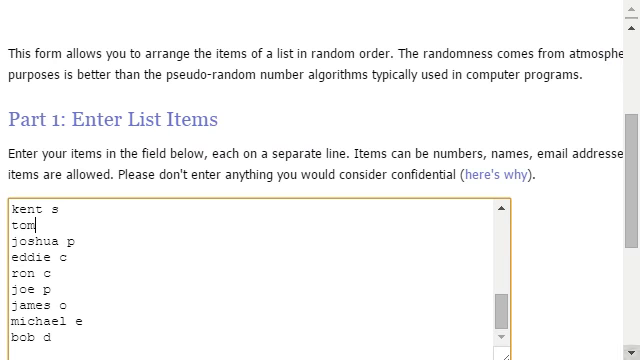
- Review the 32 names and shuffle them into random order with Randomize
scroll(down, 3)
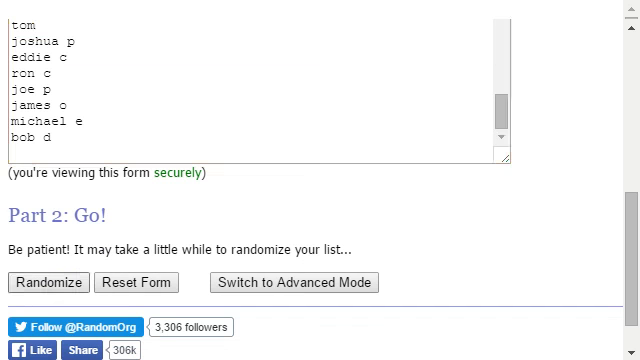
click(48, 282)
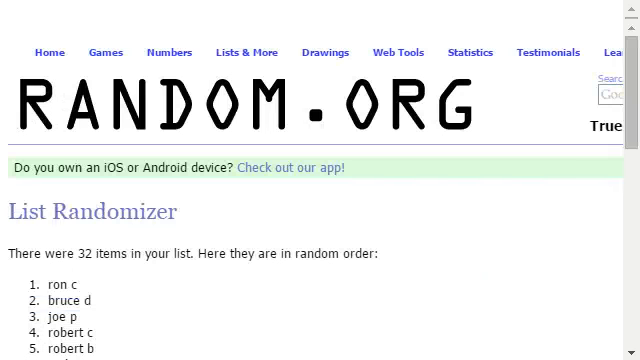
- Reshuffle the 32-name list four more times with Again!, reviewing each new order
scroll(down, 3)
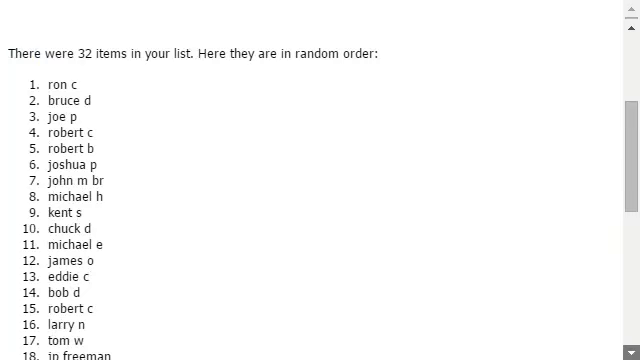
scroll(down, 3)
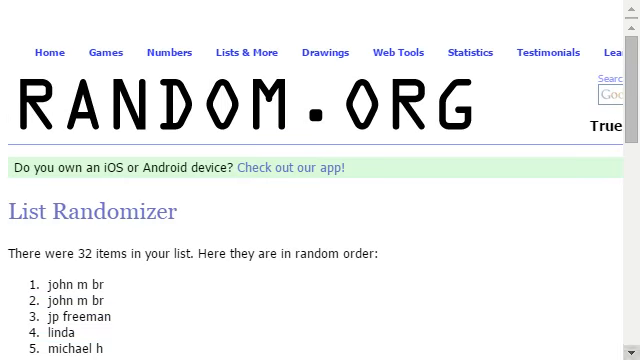
scroll(down, 3)
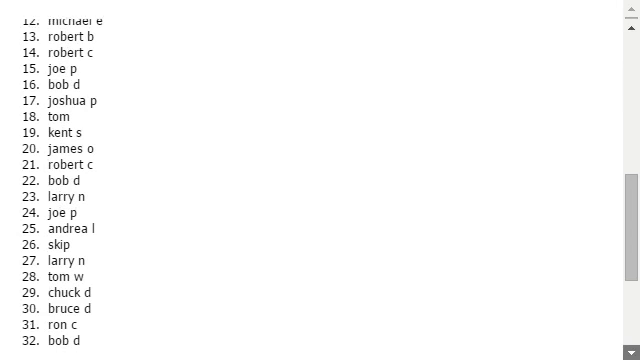
scroll(down, 3)
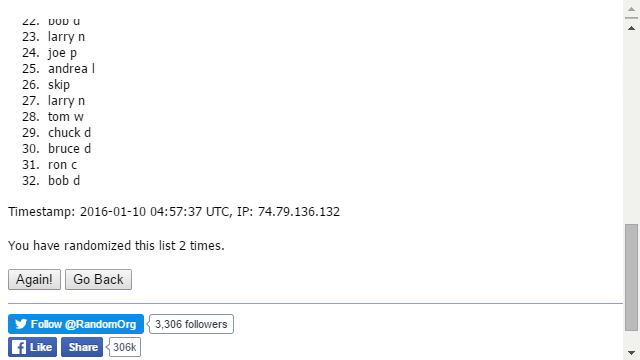
click(35, 279)
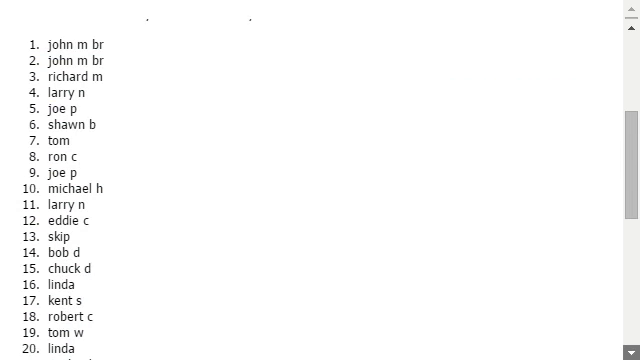
scroll(down, 3)
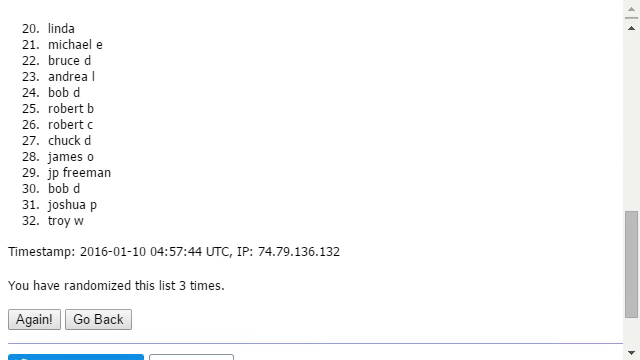
click(28, 320)
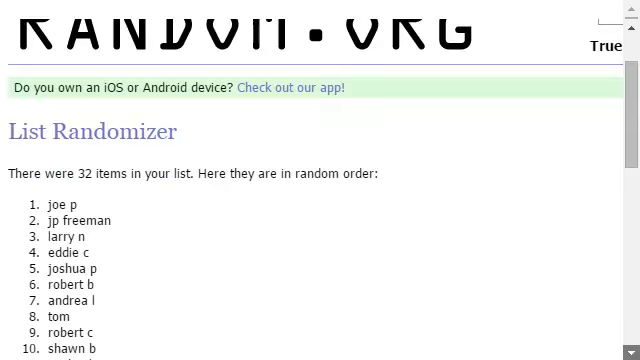
scroll(down, 3)
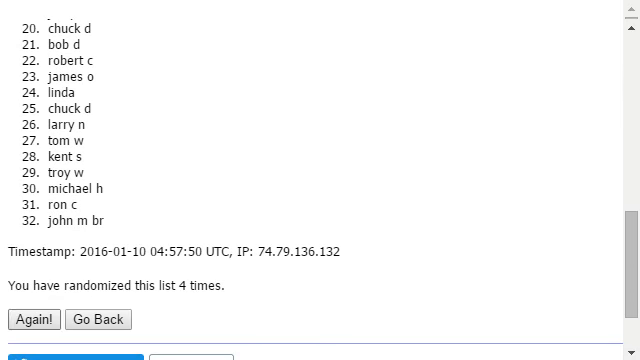
click(33, 319)
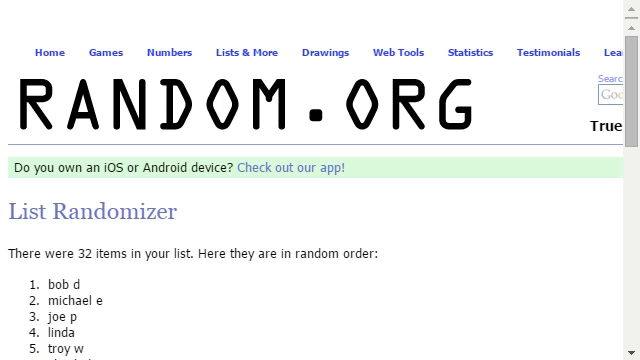
scroll(down, 3)
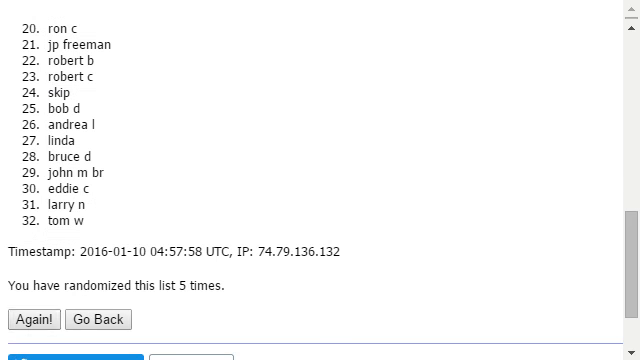
click(32, 319)
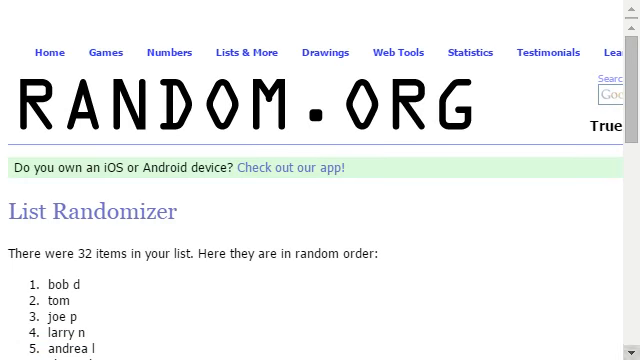
scroll(down, 3)
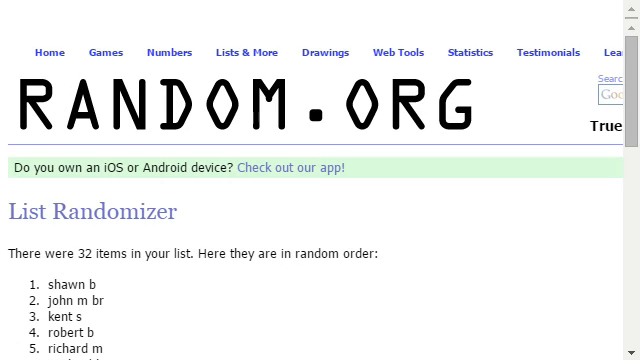
scroll(down, 3)
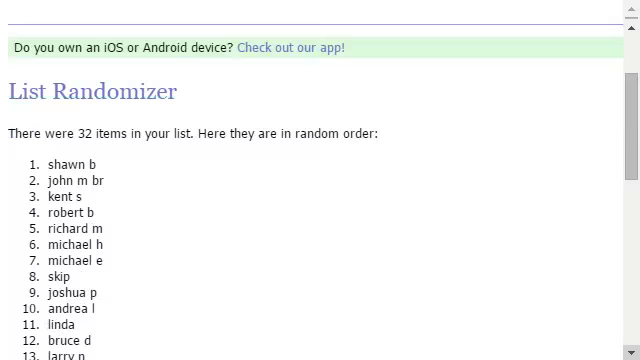
scroll(down, 3)
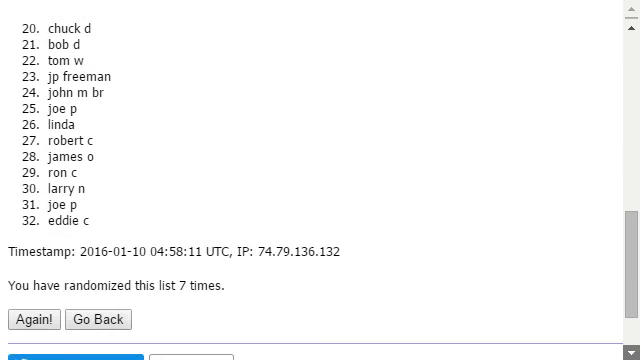
scroll(down, 3)
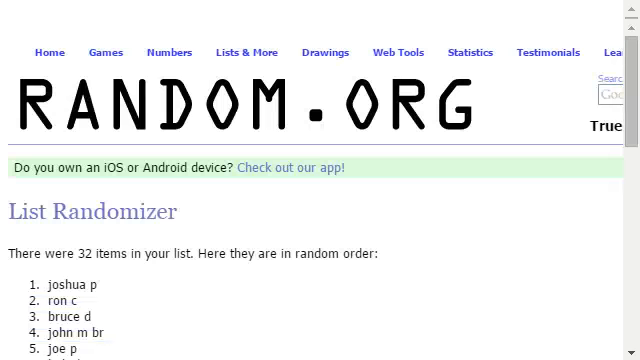
- Reshuffle the list twice more with Again!, reviewing until it reads 11 times
scroll(down, 3)
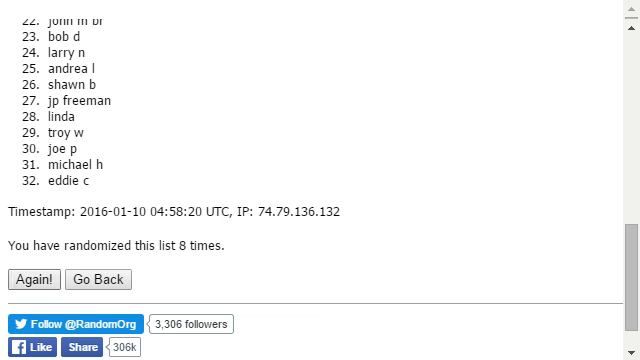
click(36, 279)
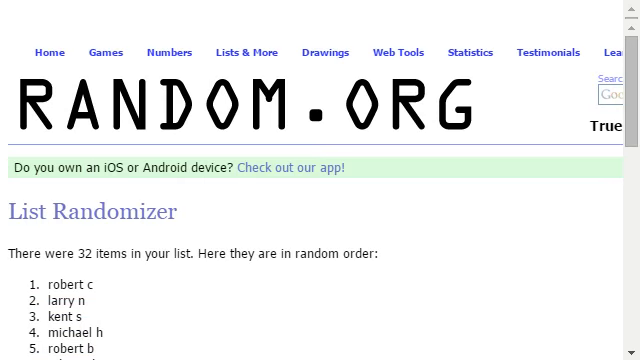
scroll(down, 3)
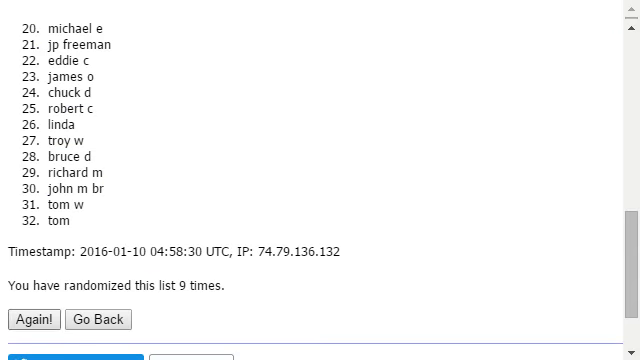
click(32, 320)
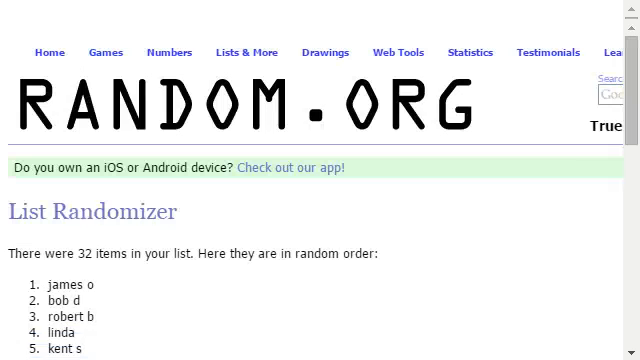
scroll(down, 3)
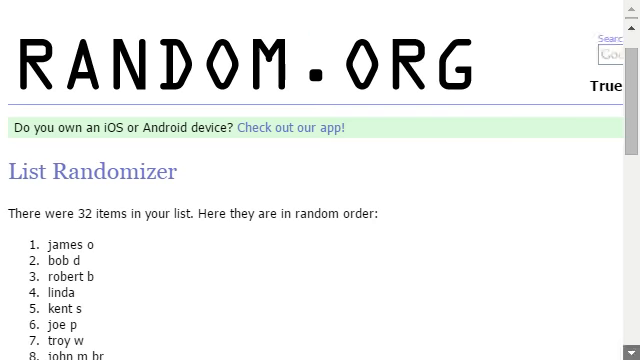
scroll(down, 3)
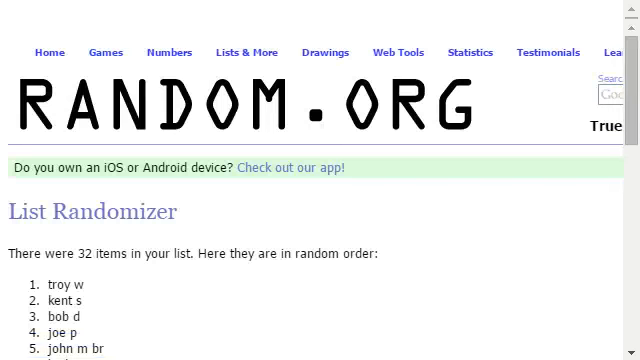
scroll(down, 3)
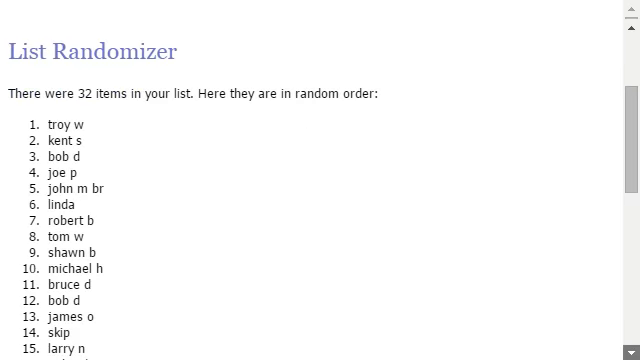
scroll(down, 3)
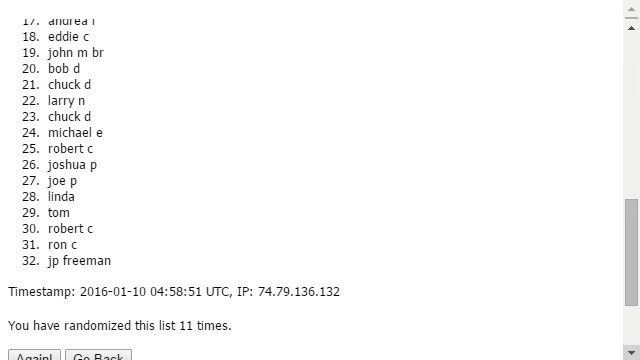
scroll(down, 3)
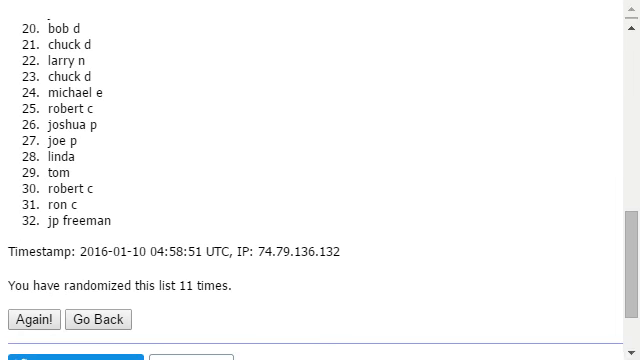